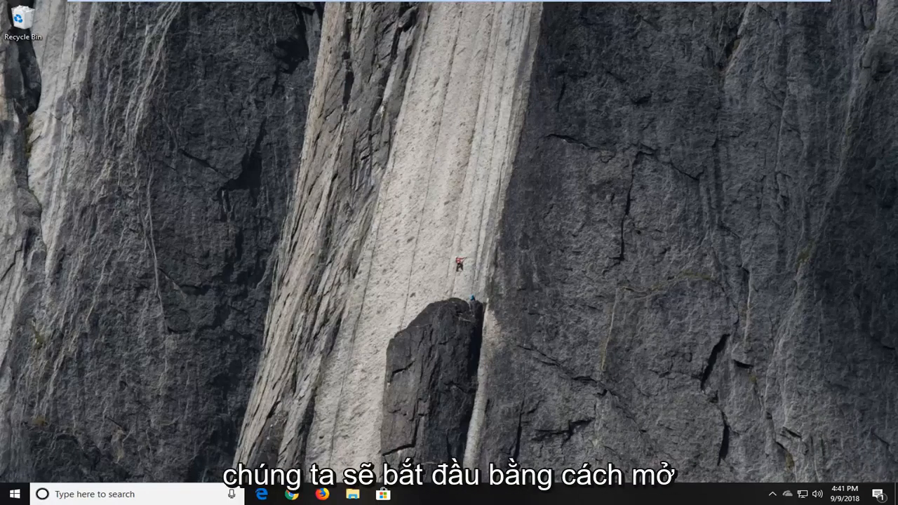
Search the Start menu for "troubl" to find the Troubleshoot setting
{"action": "left_click", "coordinate": [14, 494]}
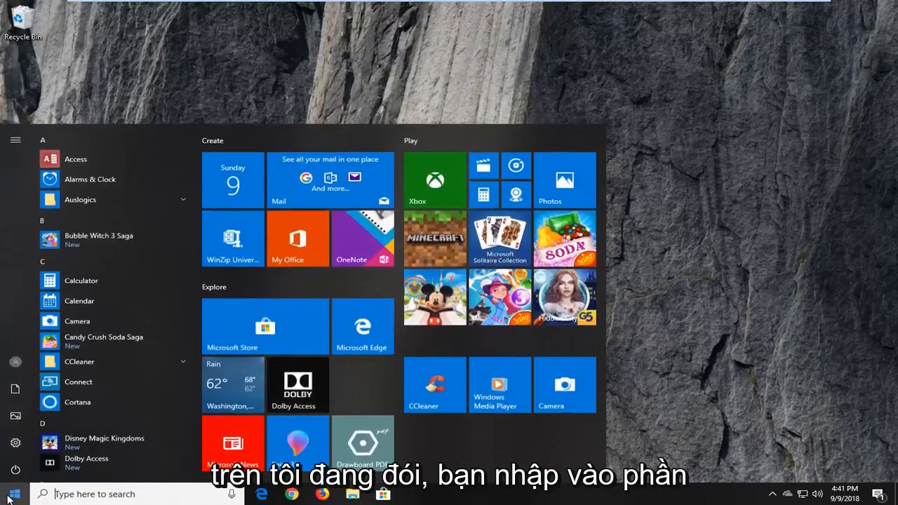
{"action": "type", "text": "troubleshooting"}
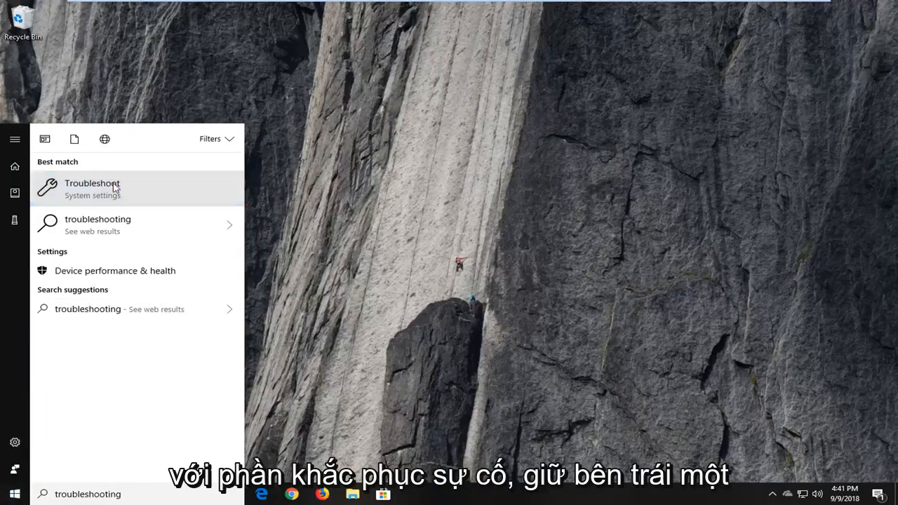
Open Troubleshoot settings and expand the Windows Update troubleshooter entry
{"action": "left_click", "coordinate": [92, 188]}
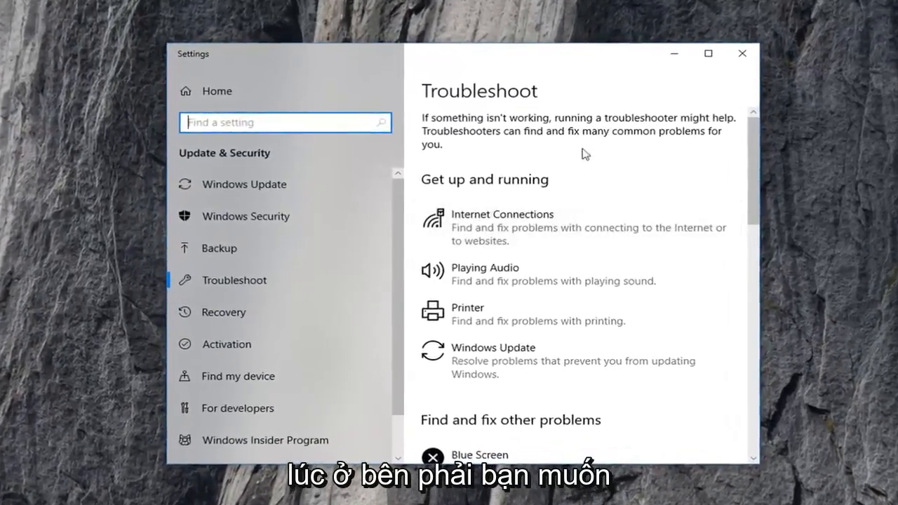
{"action": "scroll", "scroll_direction": "down", "scroll_amount": 3}
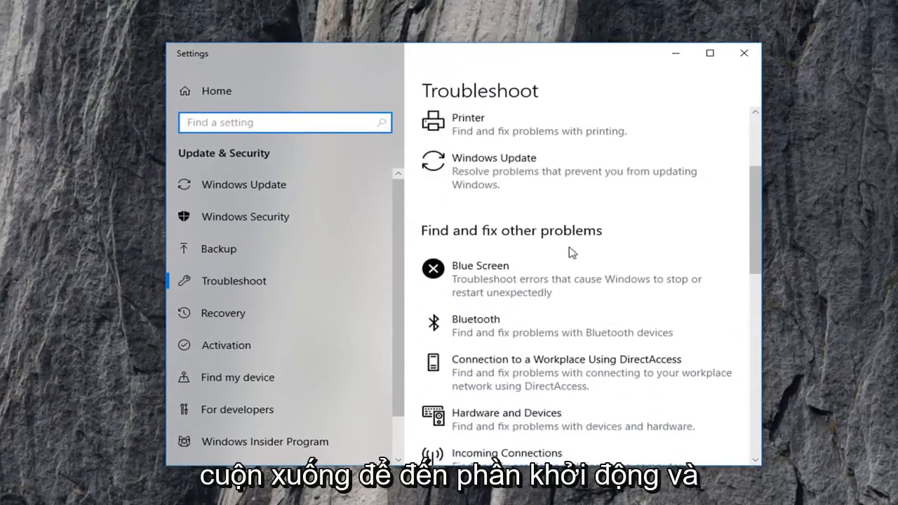
{"action": "scroll", "scroll_direction": "up", "scroll_amount": 3}
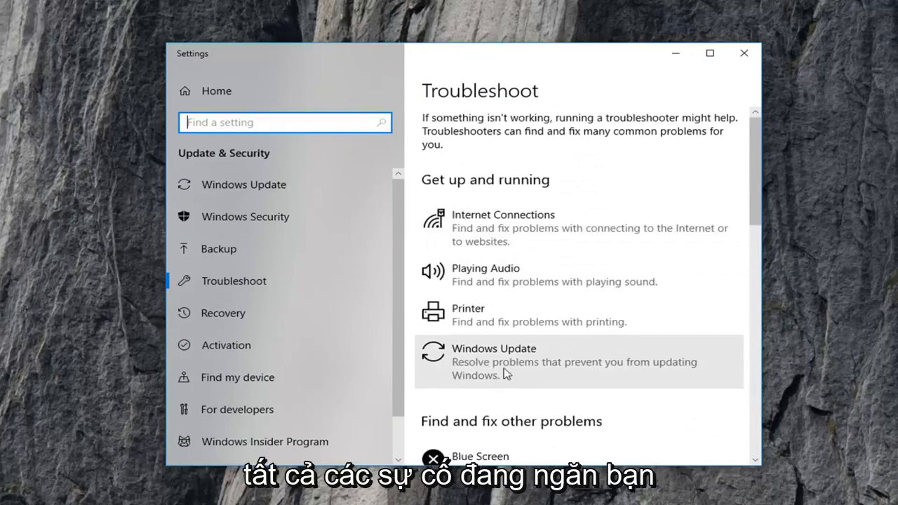
{"action": "mouse_move", "coordinate": [511, 369]}
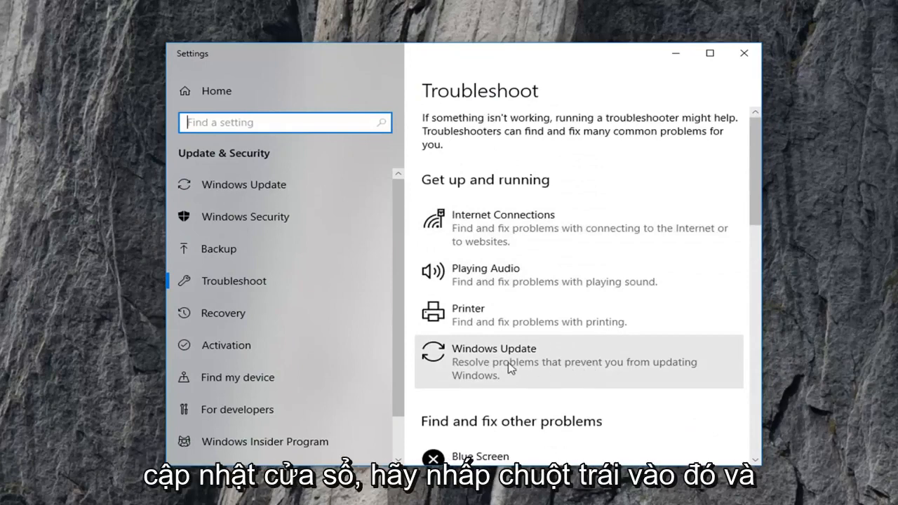
{"action": "left_click", "coordinate": [493, 362]}
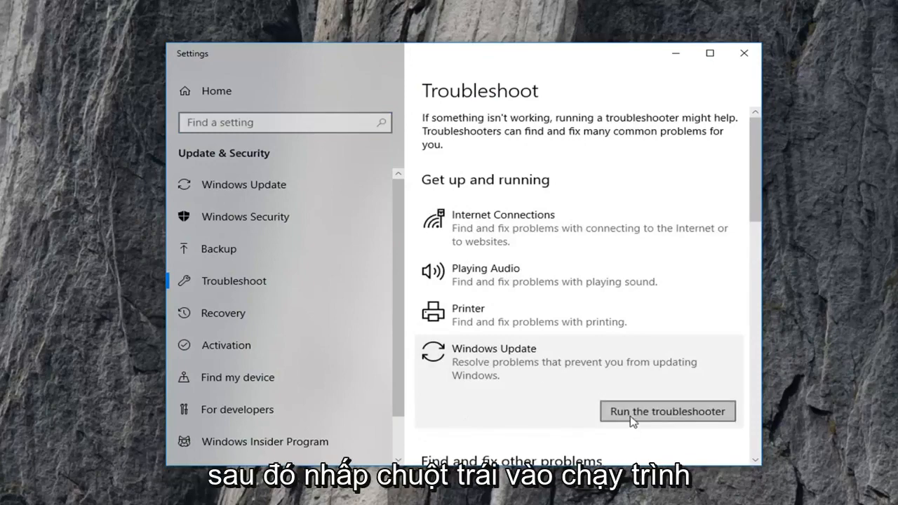
Run the Windows Update troubleshooter until it offers a fix
{"action": "left_click", "coordinate": [667, 411]}
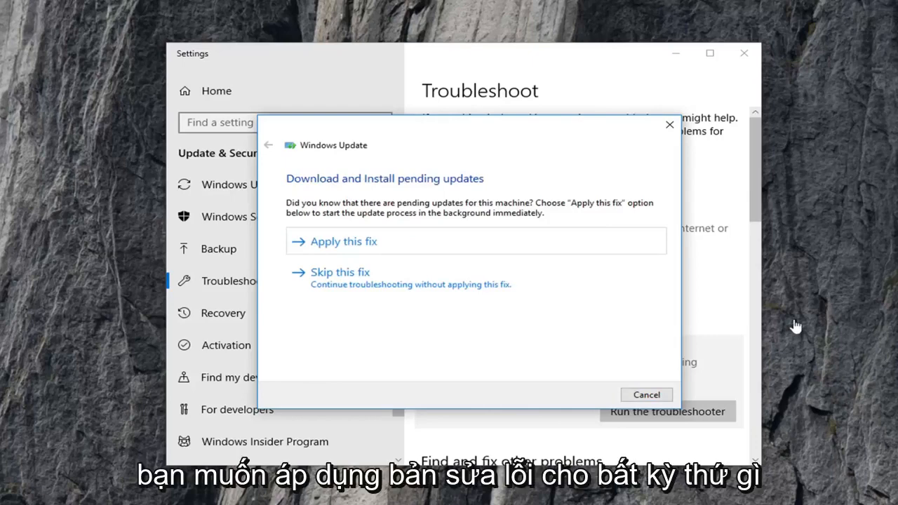
{"action": "mouse_move", "coordinate": [357, 241]}
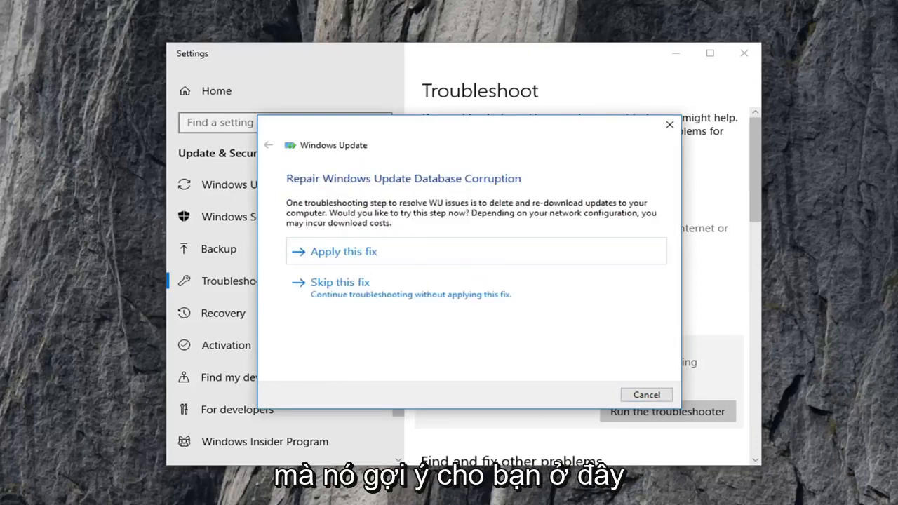
Apply the database corruption fix, then close the finished troubleshooter
{"action": "left_click", "coordinate": [343, 252]}
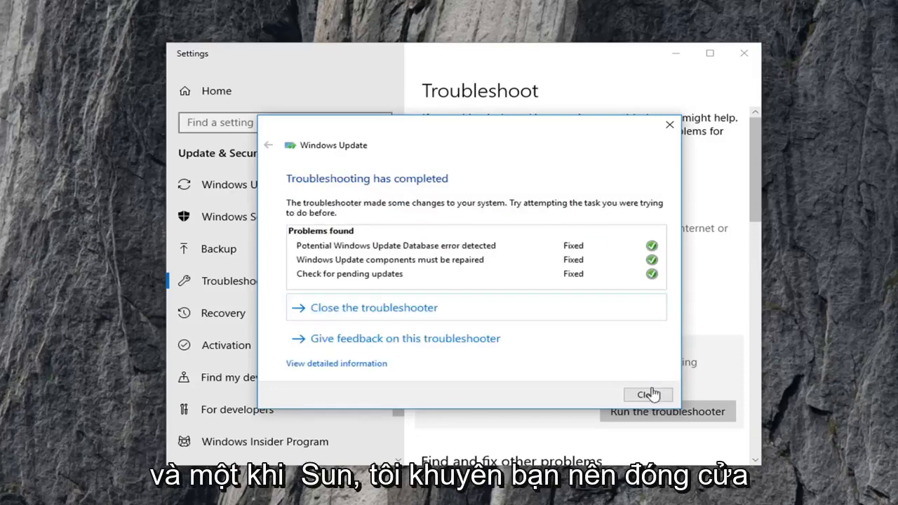
{"action": "left_click", "coordinate": [647, 393]}
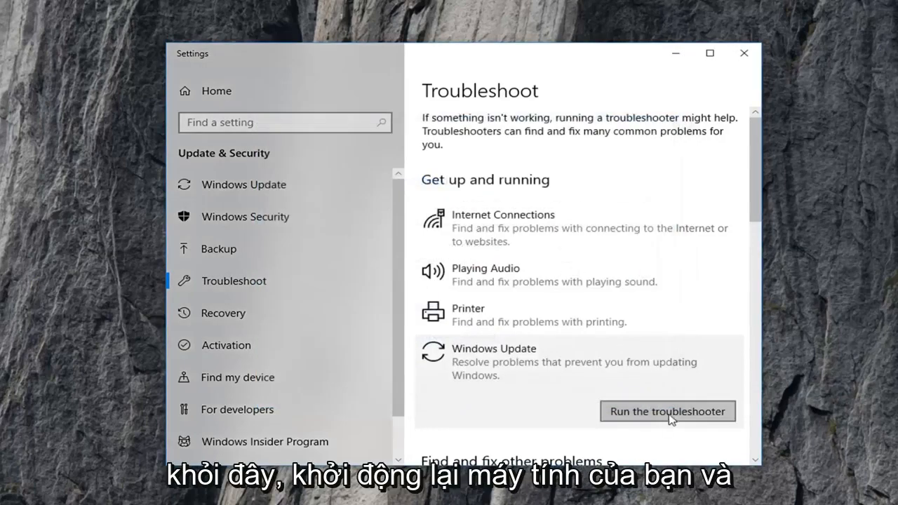
{"action": "mouse_move", "coordinate": [877, 168]}
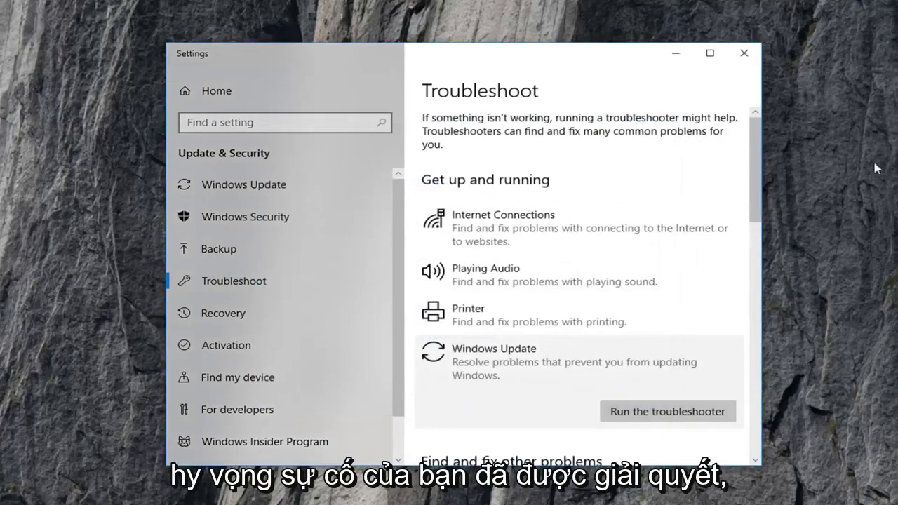